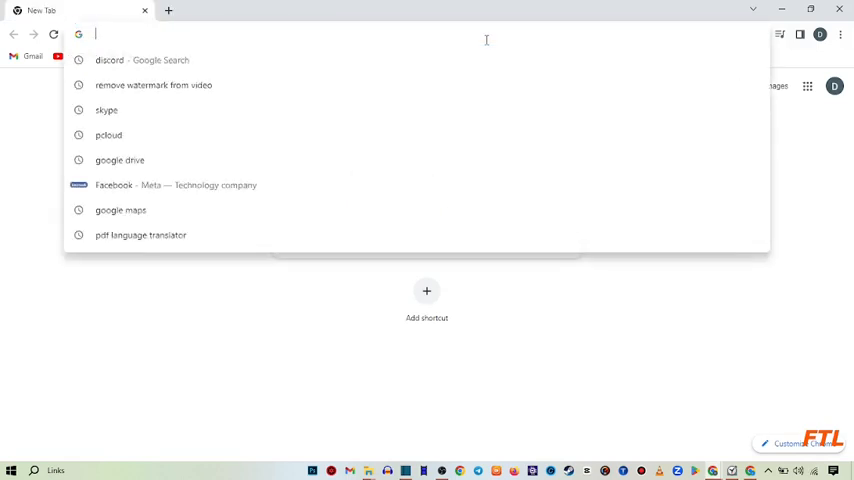
Step: Search Google for 'web store' from a new tab
text(web store)
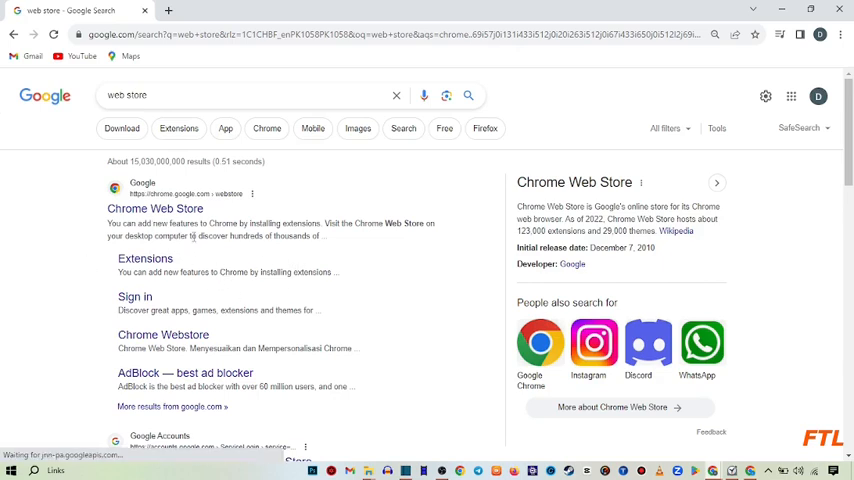
mouse_move(156, 208)
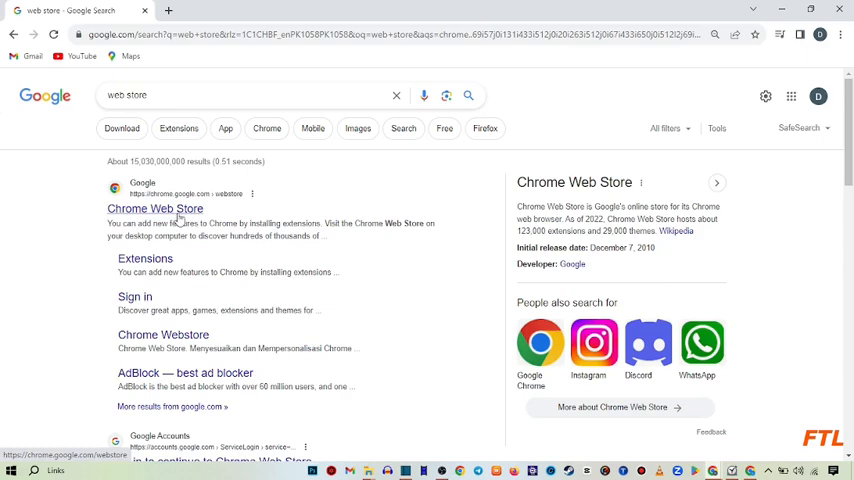
Step: Go to the Chrome Web Store from the first Google result
click(156, 208)
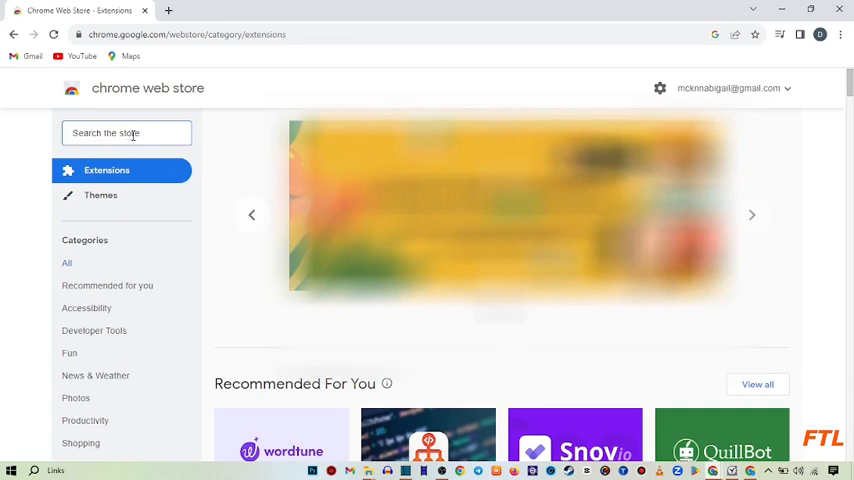
Step: Search the store for 'vpn' and browse down to the Free VPN ZenMate listing
text(vpn)
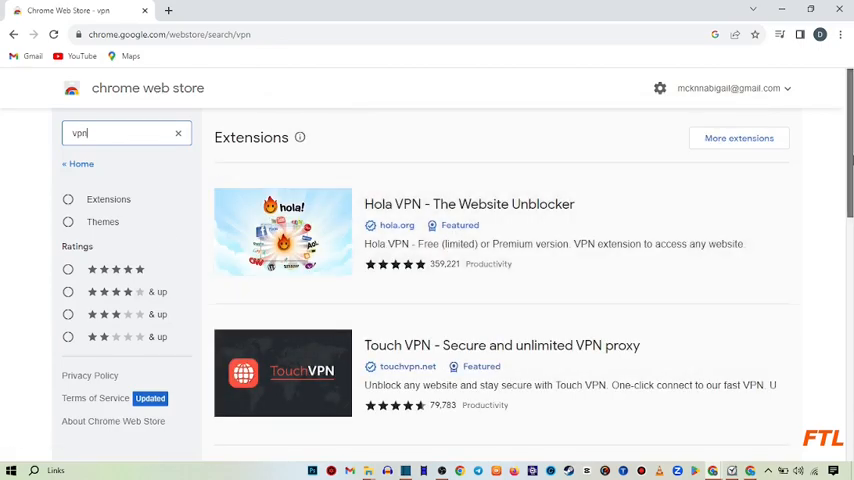
scroll(down, 3)
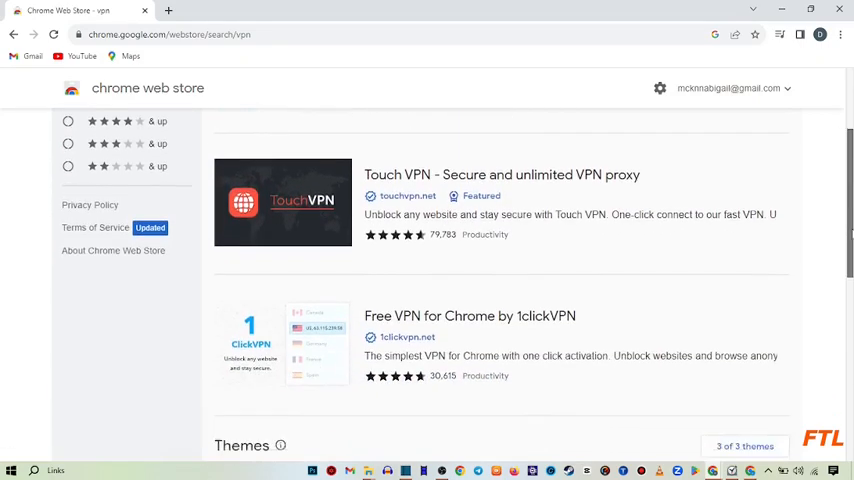
scroll(down, 3)
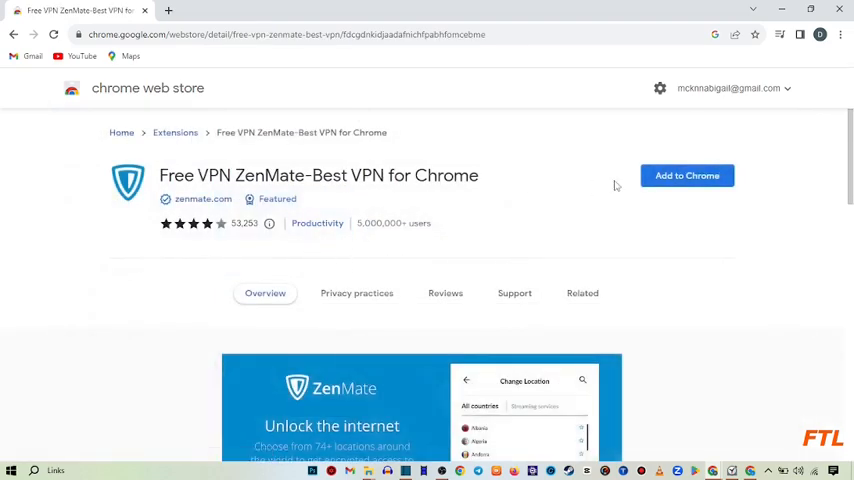
mouse_move(758, 172)
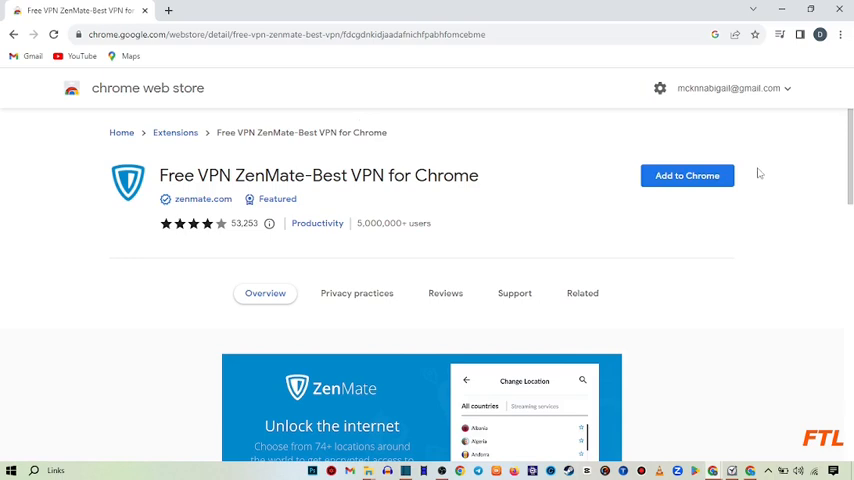
Step: Add the Free VPN ZenMate extension to Chrome and approve its requested permissions
click(688, 176)
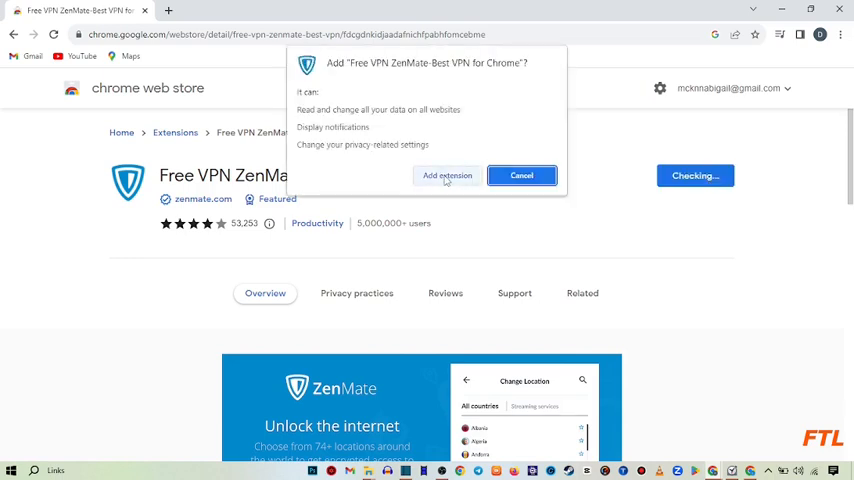
click(448, 176)
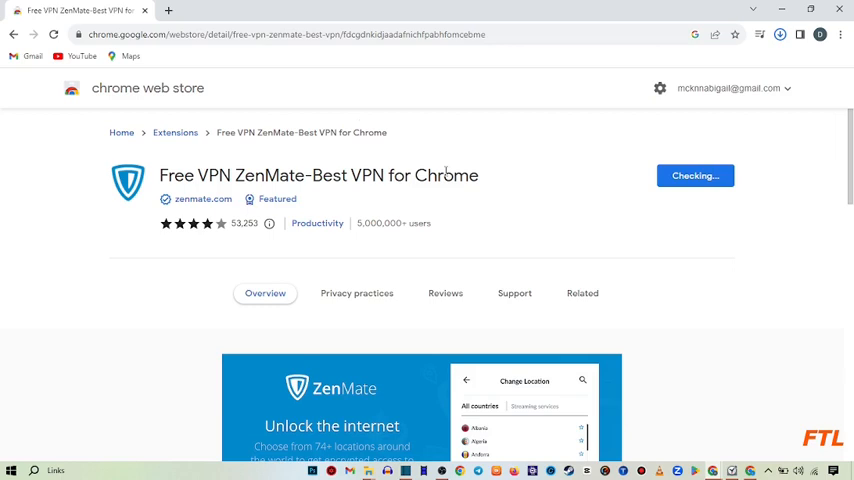
click(780, 34)
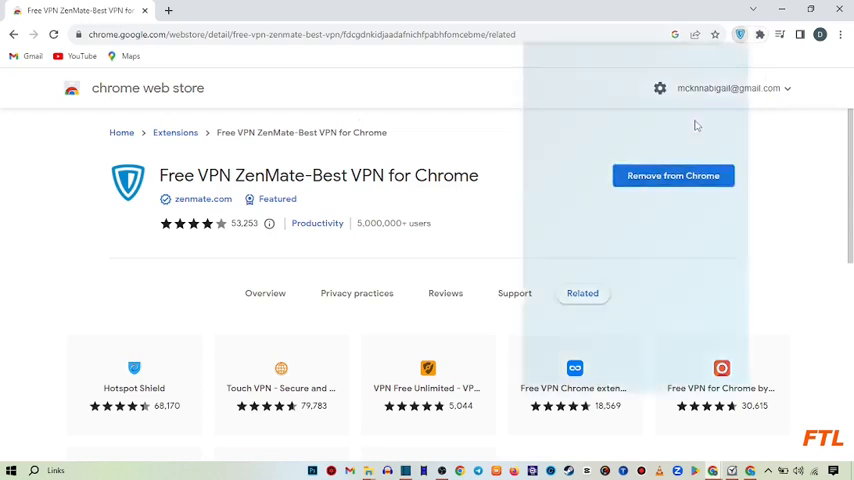
Step: Choose Germany as the ZenMate server location from the popup, then dismiss it
click(738, 34)
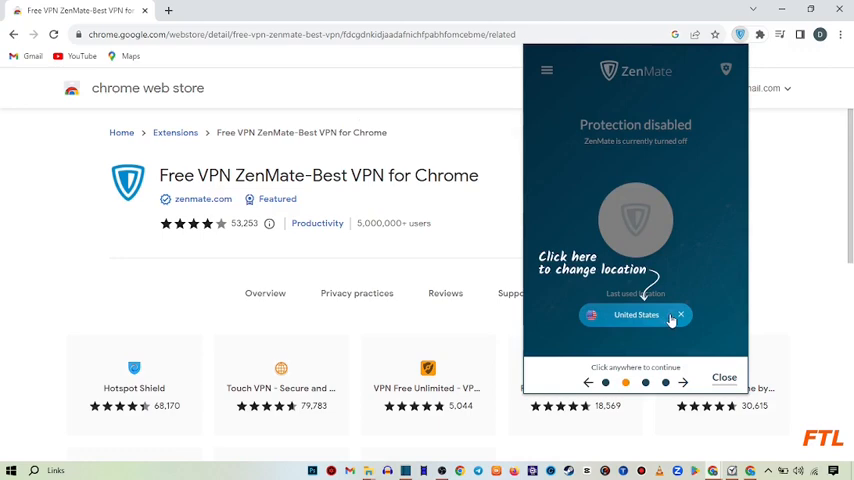
click(636, 314)
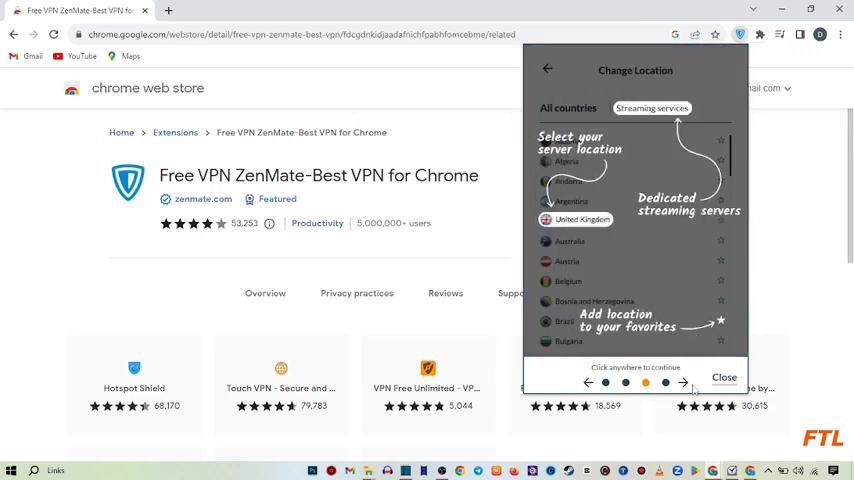
click(724, 376)
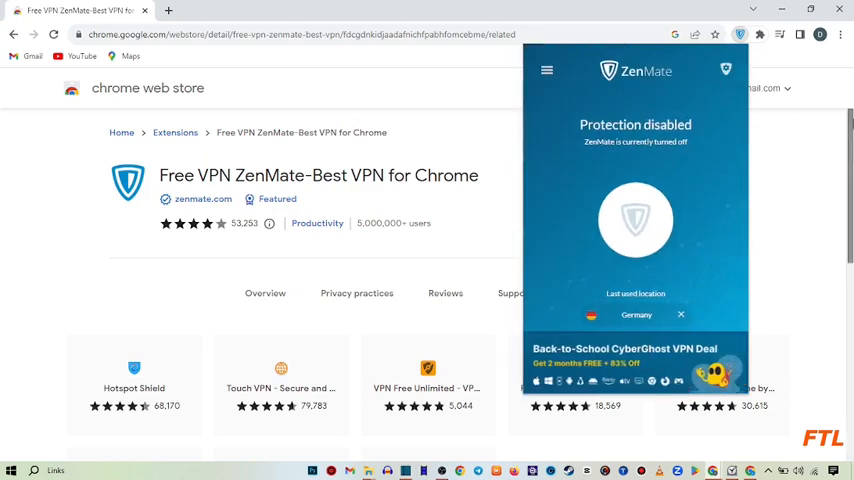
click(636, 220)
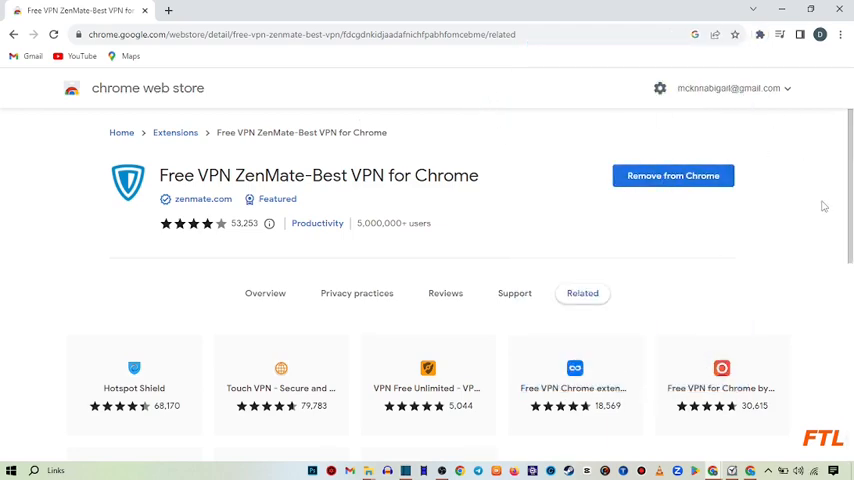
mouse_move(724, 248)
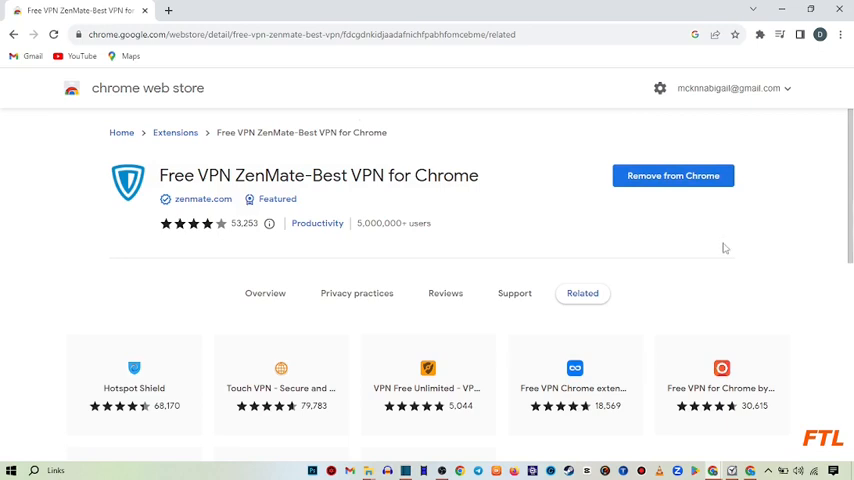
mouse_move(756, 212)
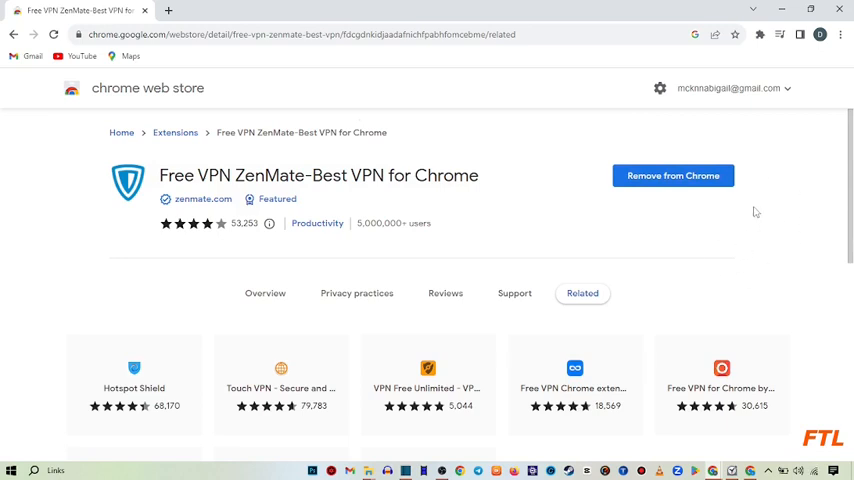
mouse_move(728, 264)
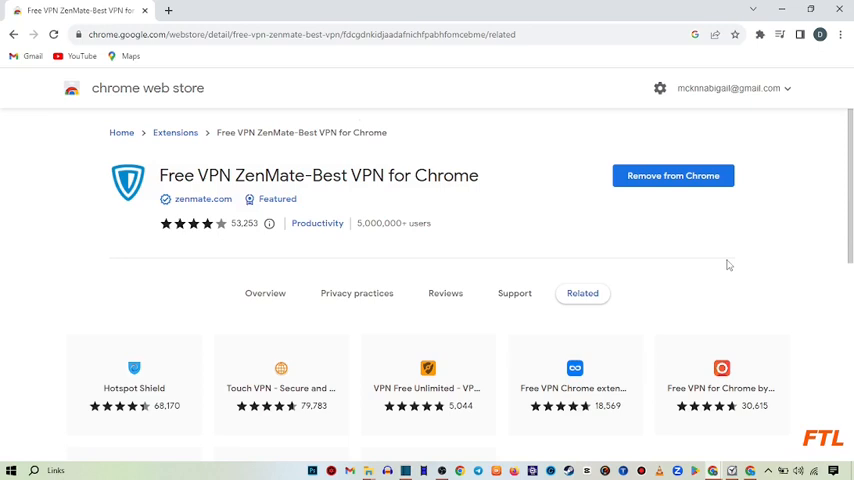